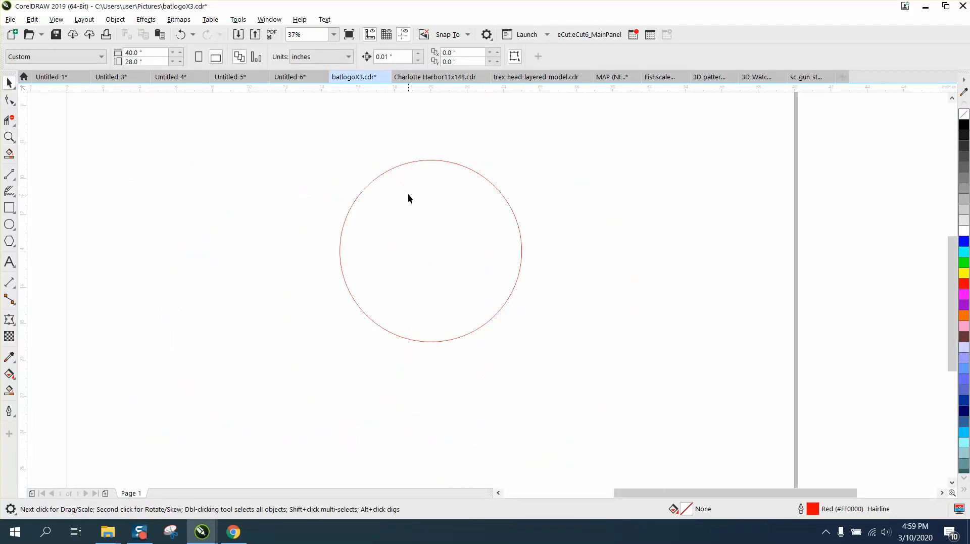
{"action": "mouse_move", "coordinate": [188, 204]}
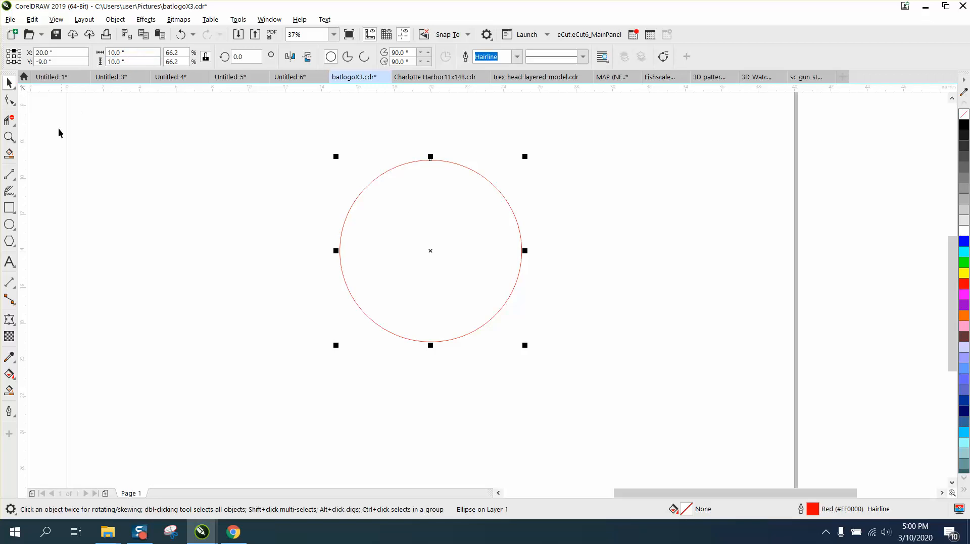
Draw a 2-Point Line from the circle's centre snap point straight up to its top quadrant
{"action": "left_click", "coordinate": [9, 174]}
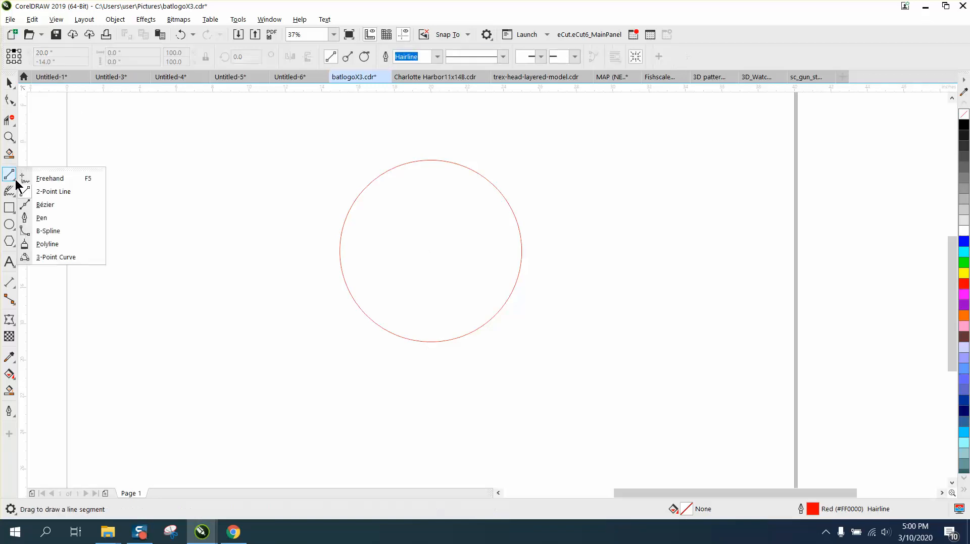
{"action": "left_click", "coordinate": [50, 178]}
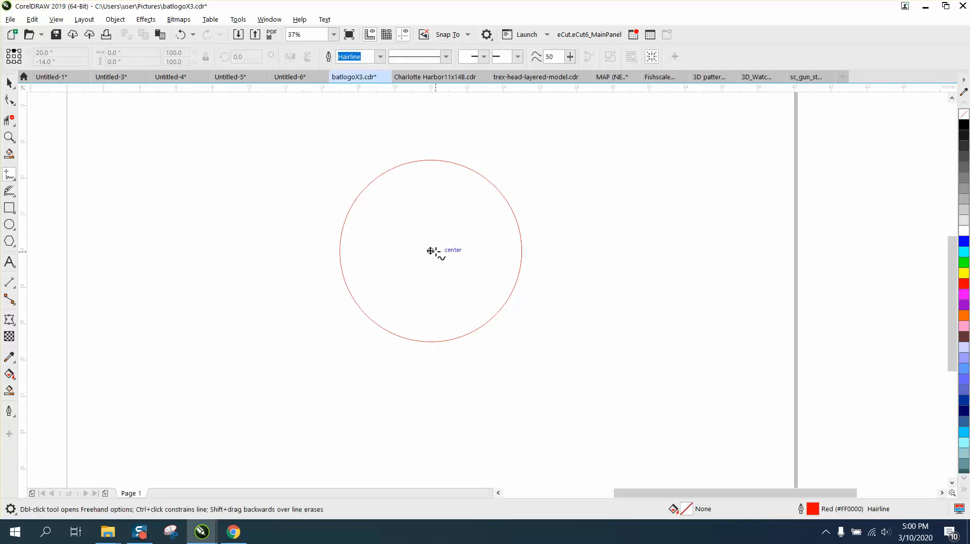
{"action": "left_click_drag", "start_coordinate": [430, 250], "coordinate": [430, 209]}
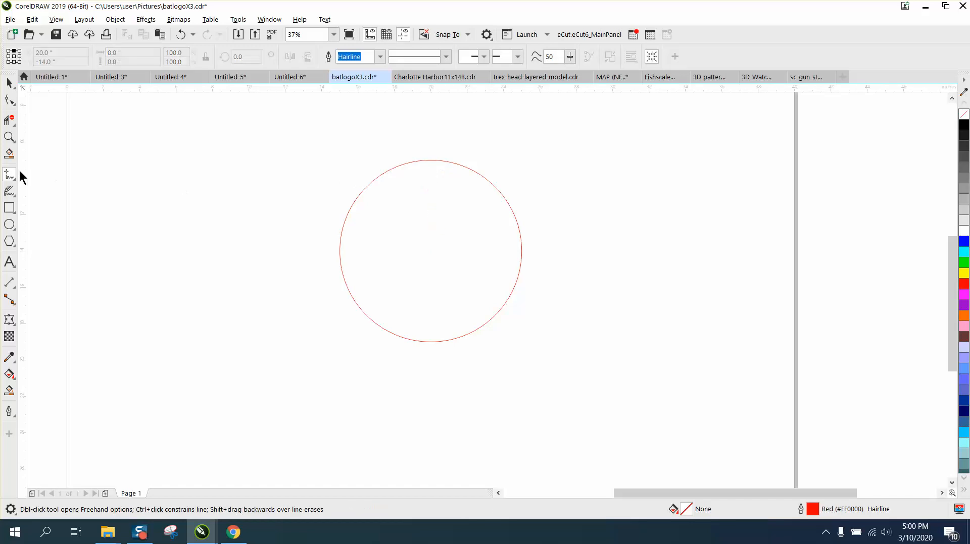
{"action": "left_click", "coordinate": [9, 175]}
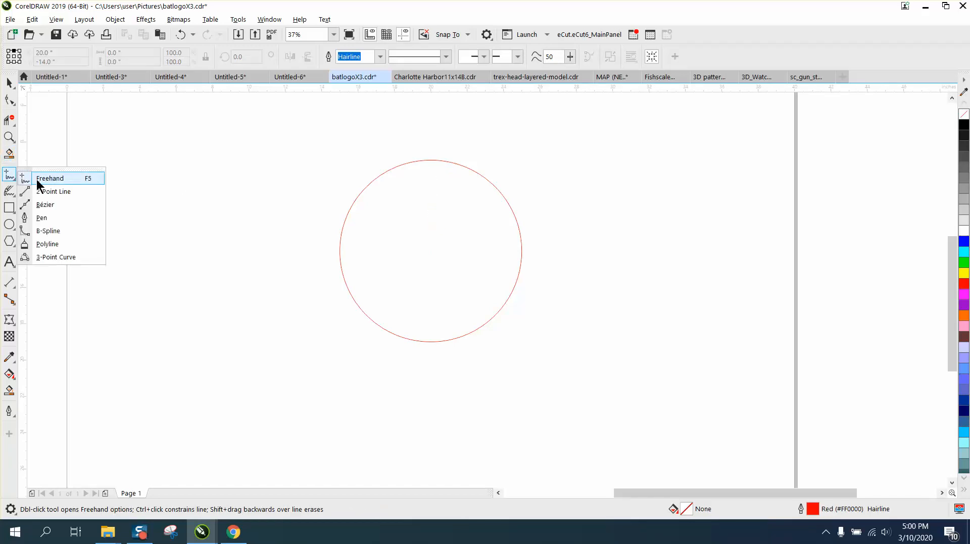
{"action": "left_click", "coordinate": [50, 178]}
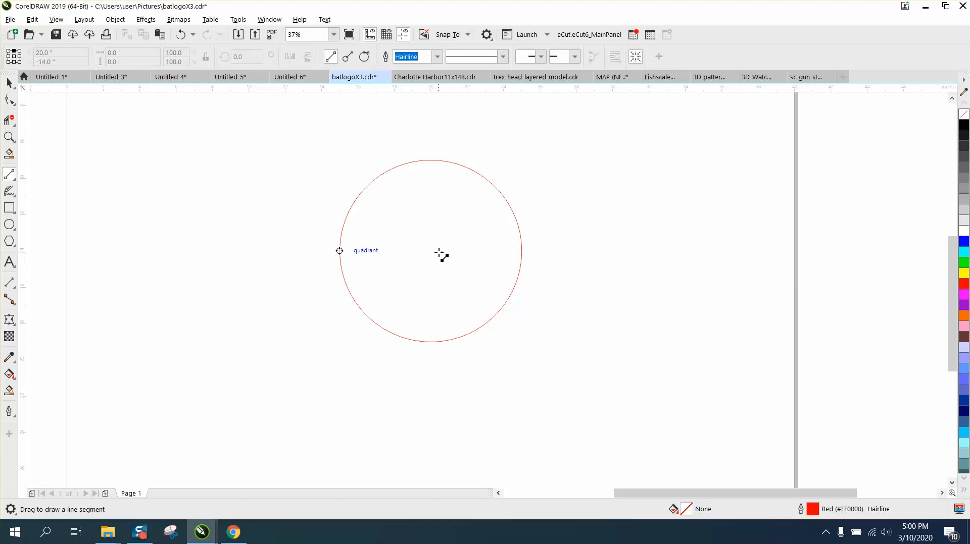
{"action": "left_click_drag", "start_coordinate": [431, 171], "coordinate": [431, 254]}
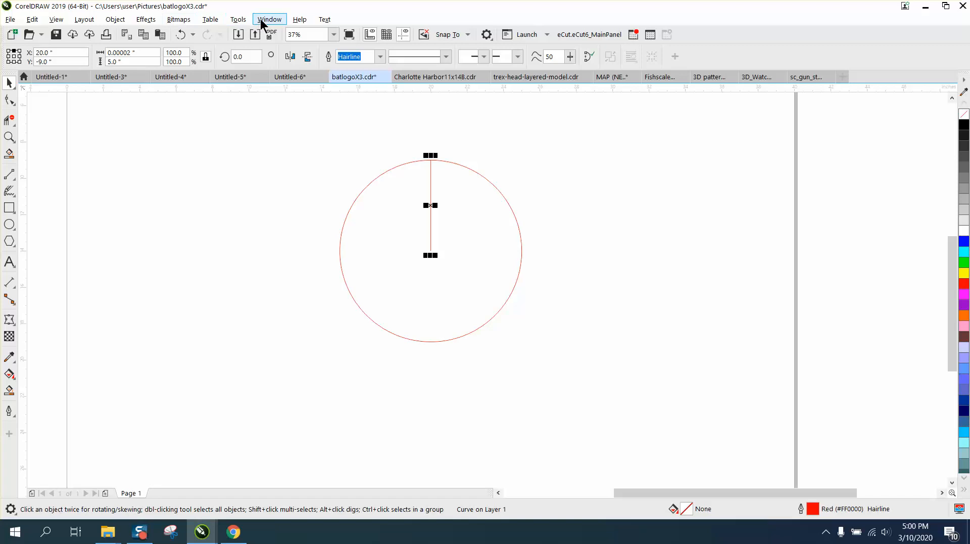
In the Transform docker's Rotate page, set Angle 5.0 and Copies 71 and apply to the line
{"action": "left_click", "coordinate": [268, 19]}
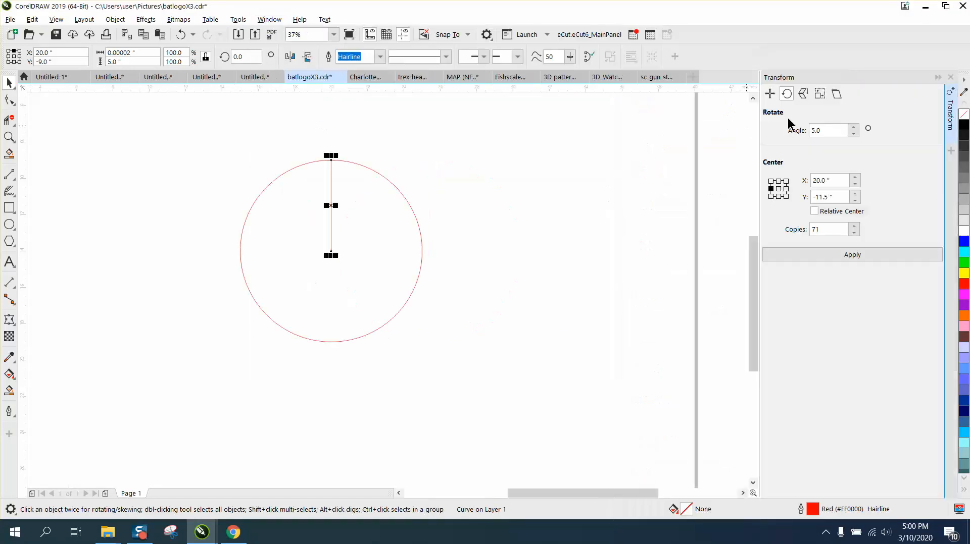
{"action": "left_click", "coordinate": [787, 94]}
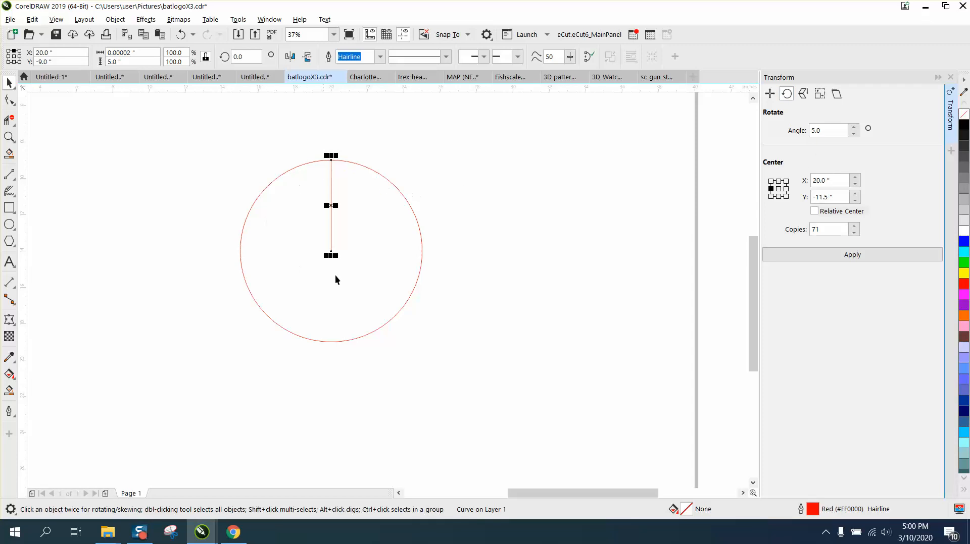
{"action": "mouse_move", "coordinate": [357, 196]}
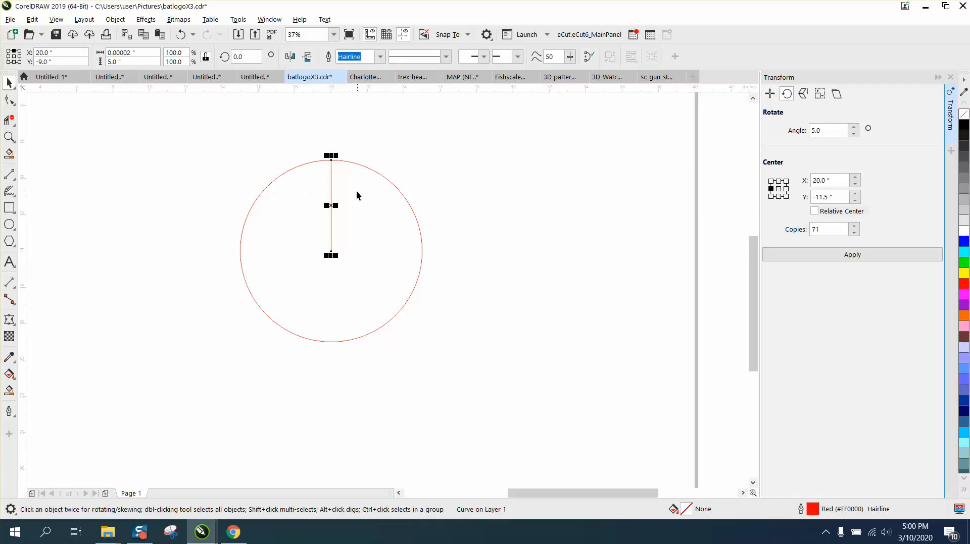
{"action": "left_click", "coordinate": [828, 130]}
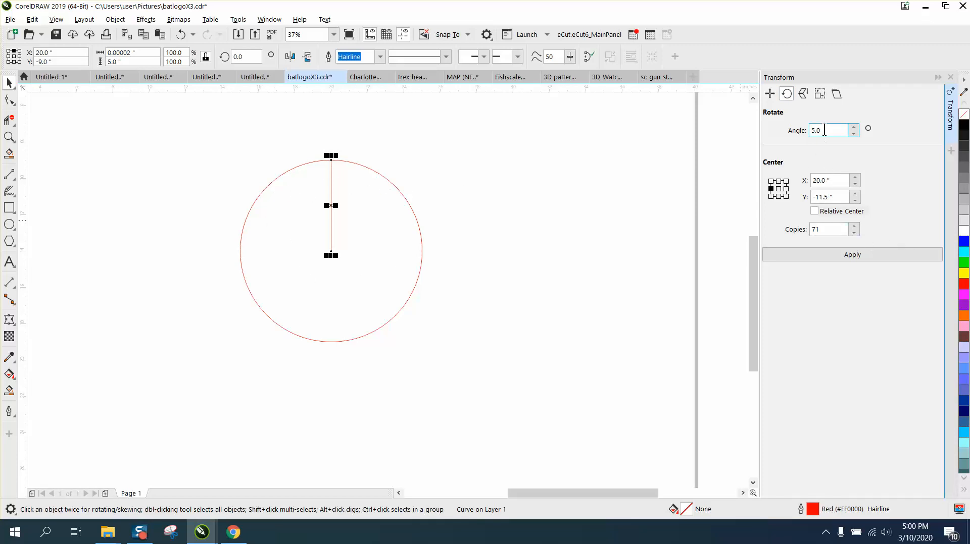
{"action": "left_click", "coordinate": [828, 229]}
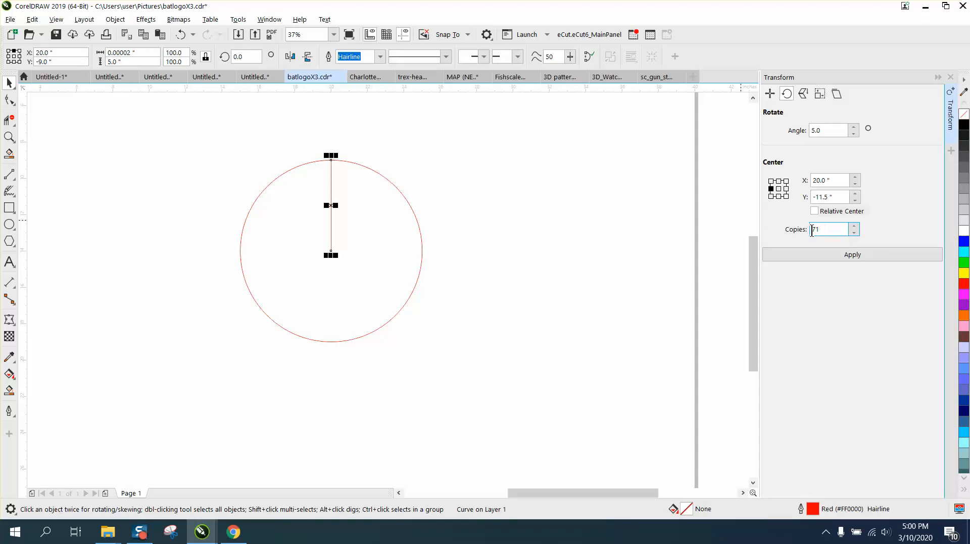
{"action": "left_click", "coordinate": [852, 254]}
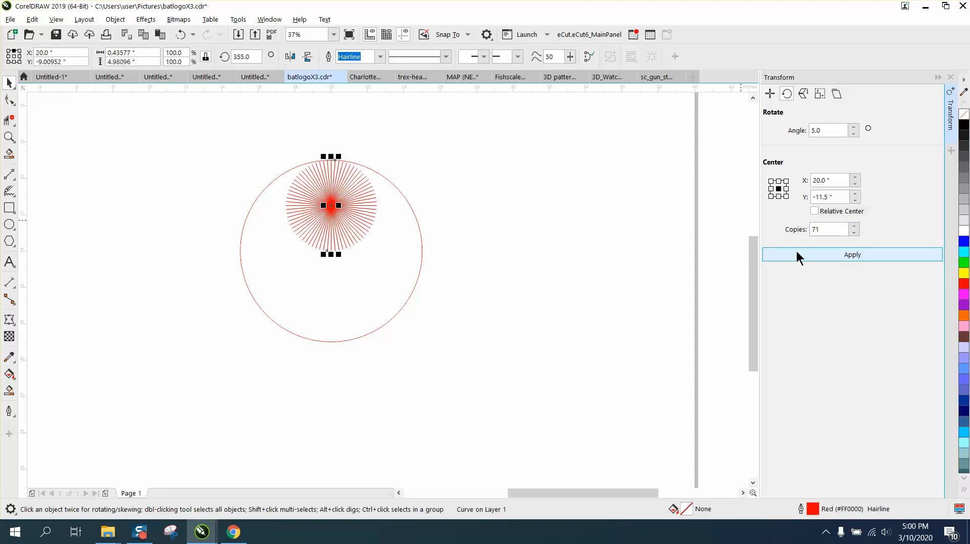
{"action": "left_click", "coordinate": [852, 254]}
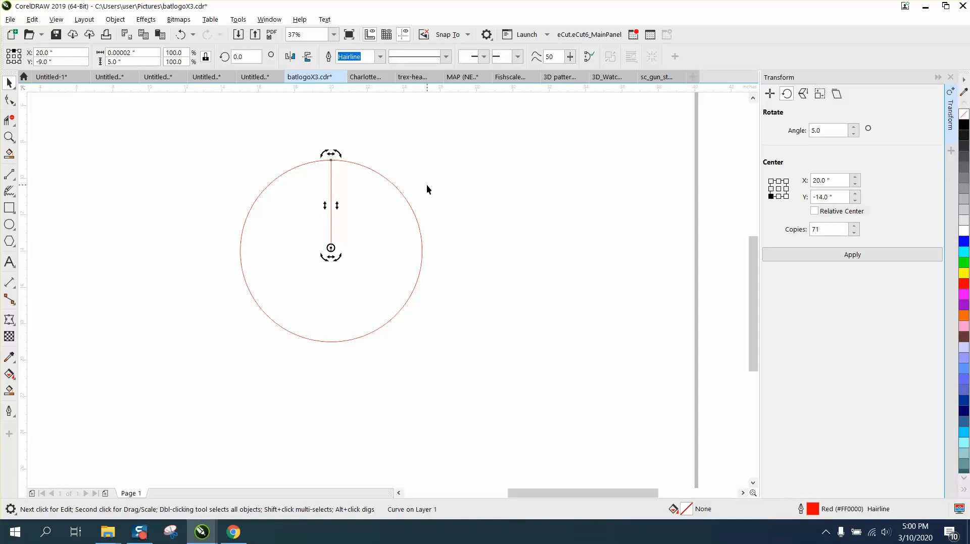
{"action": "mouse_move", "coordinate": [851, 260]}
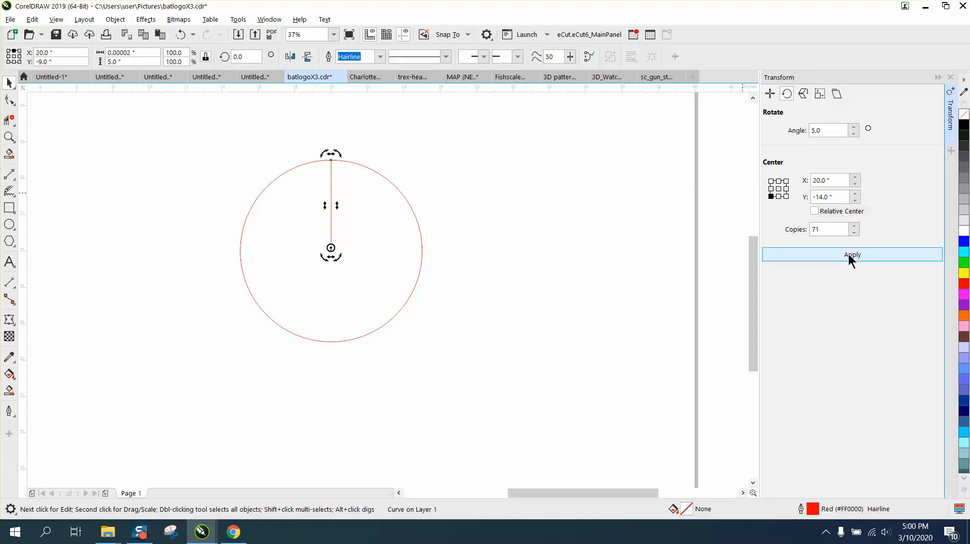
Re-apply the rotation about the circle's centre so the copies form a spoked wheel, then zoom to the page
{"action": "left_click", "coordinate": [851, 255]}
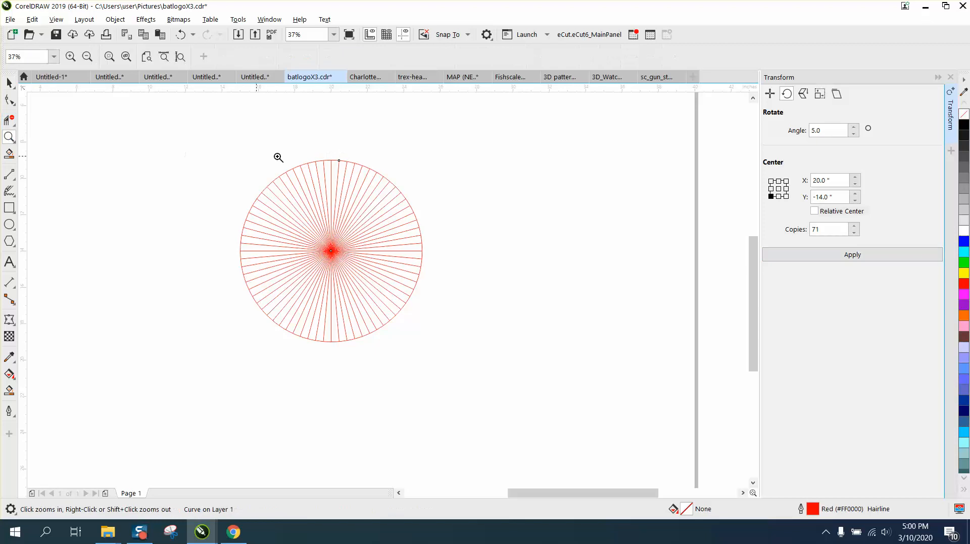
{"action": "left_click", "coordinate": [278, 158]}
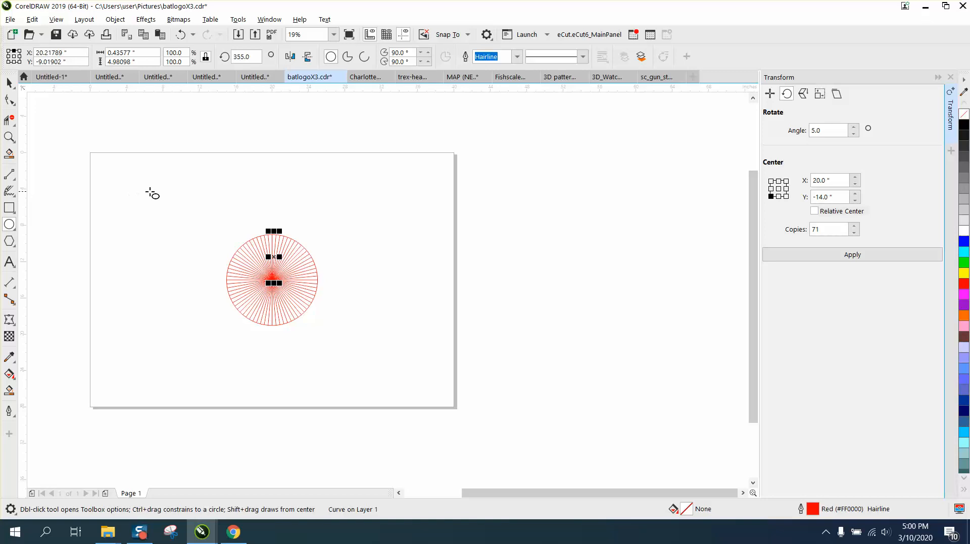
{"action": "mouse_move", "coordinate": [197, 171]}
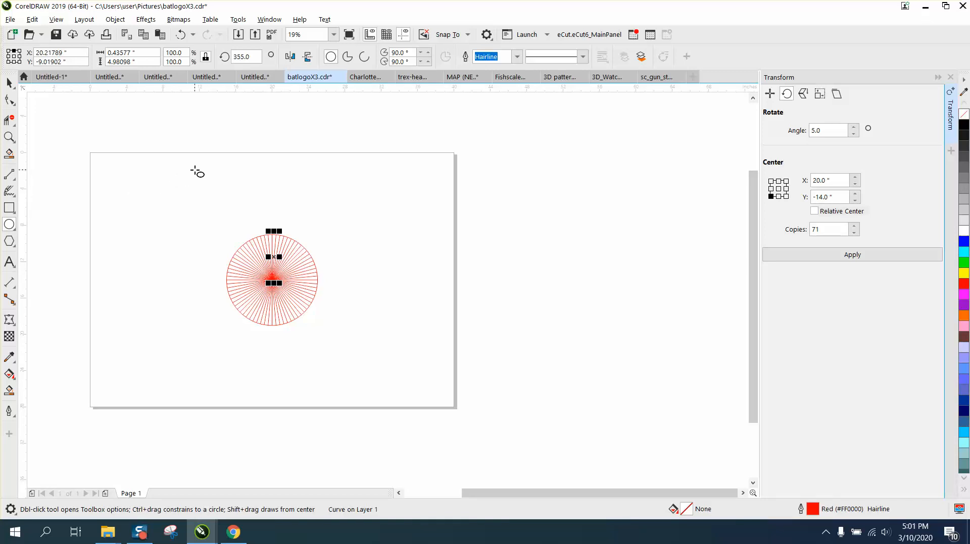
Ctrl-drag a circle near the page's top left and set its Object Size width to 2.76
{"action": "left_click_drag", "start_coordinate": [137, 176], "coordinate": [210, 242]}
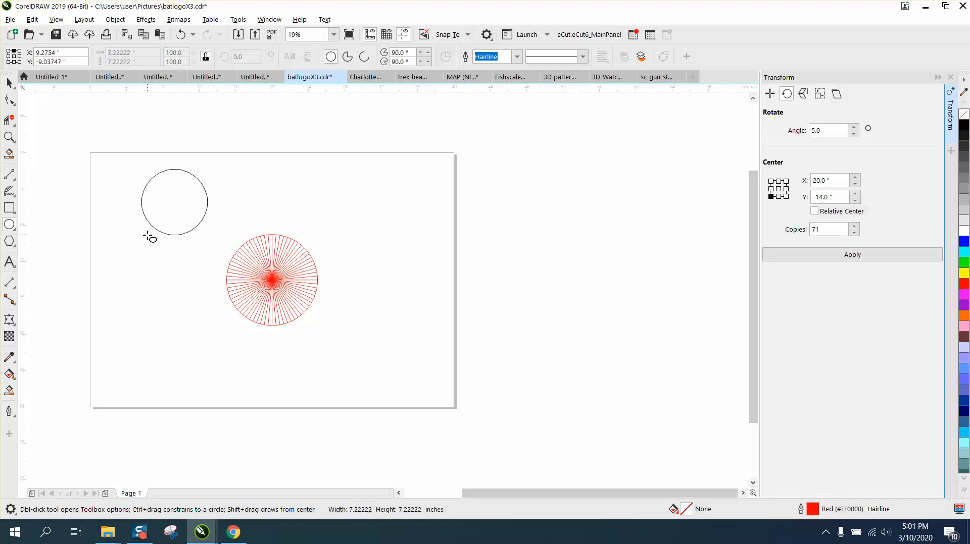
{"action": "left_click", "coordinate": [173, 202]}
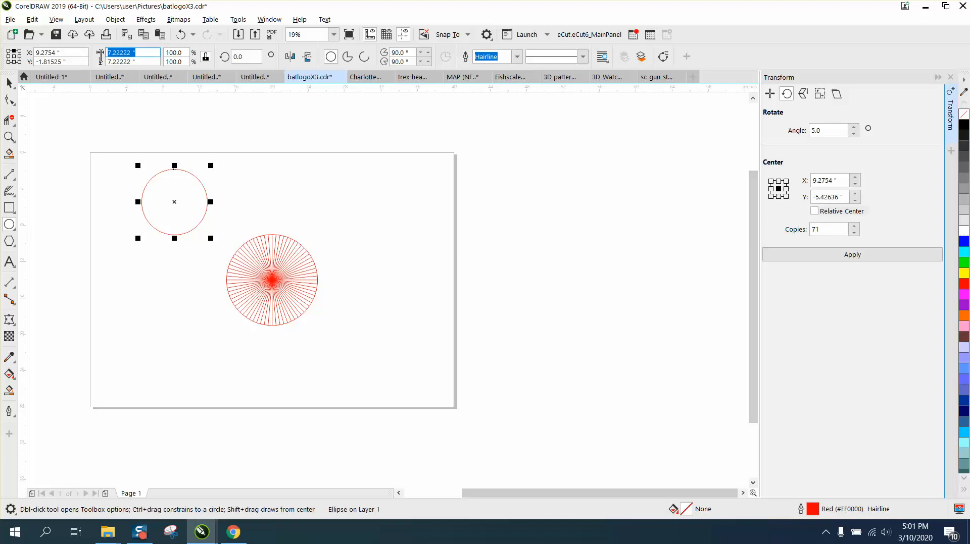
{"action": "left_click", "coordinate": [133, 51]}
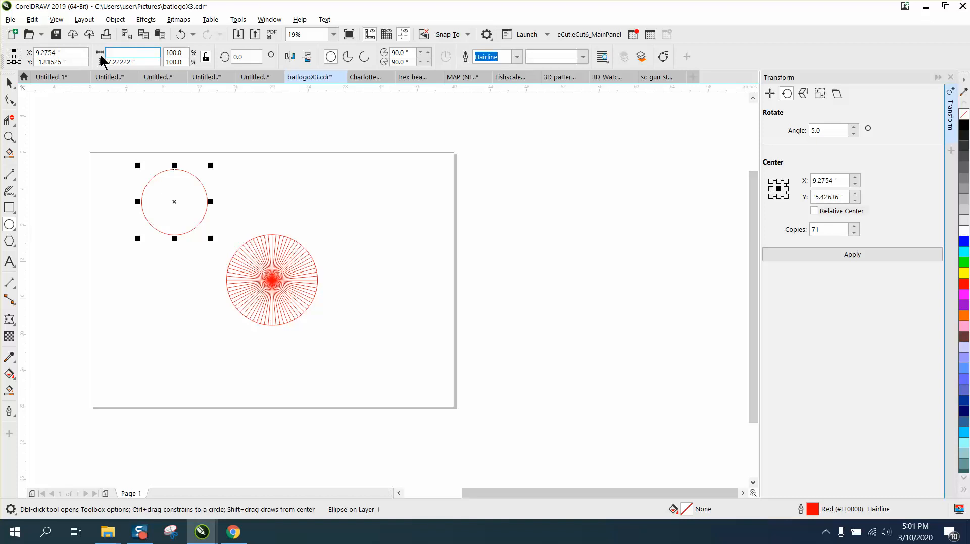
{"action": "mouse_move", "coordinate": [100, 60]}
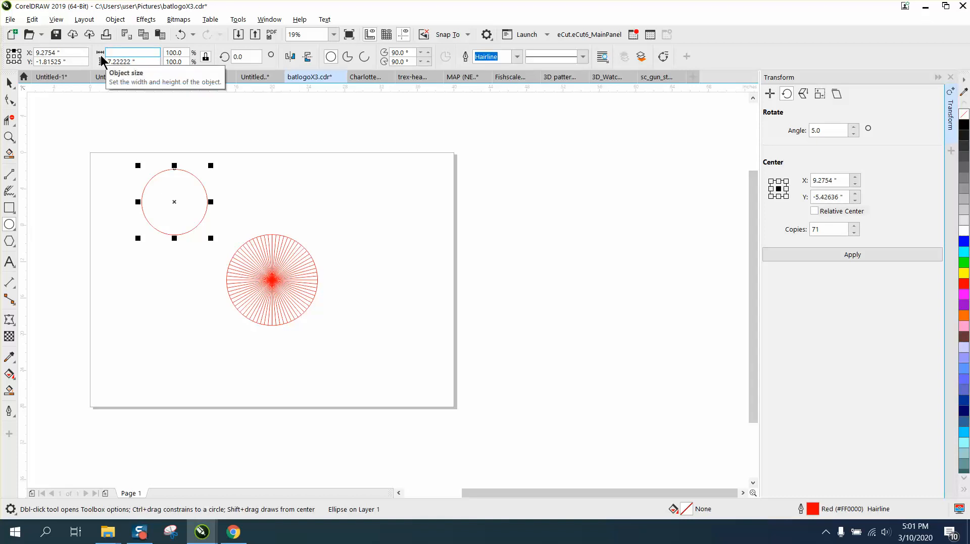
{"action": "type", "text": "2.76"}
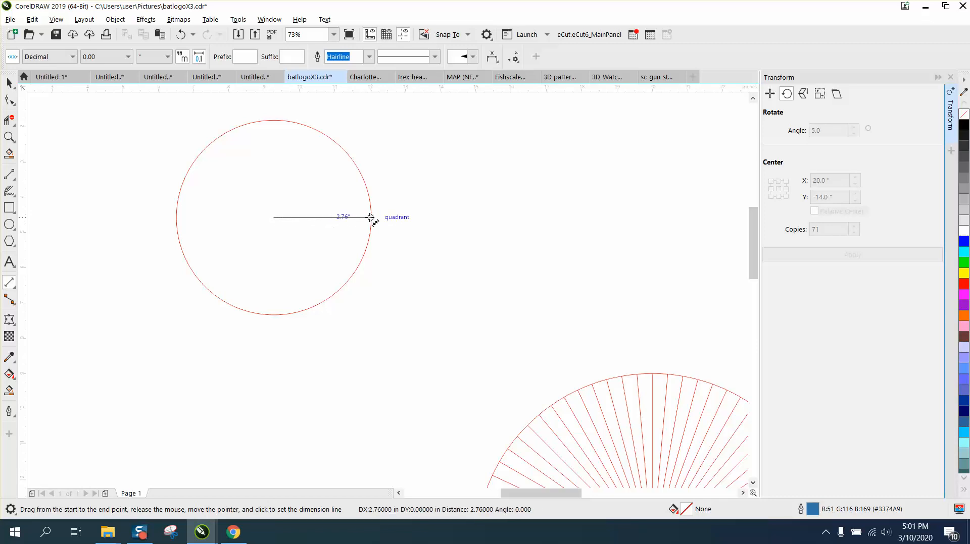
Place the 2.76" radius dimension from the circle's centre to its right edge and zoom in on it
{"action": "left_click", "coordinate": [370, 217]}
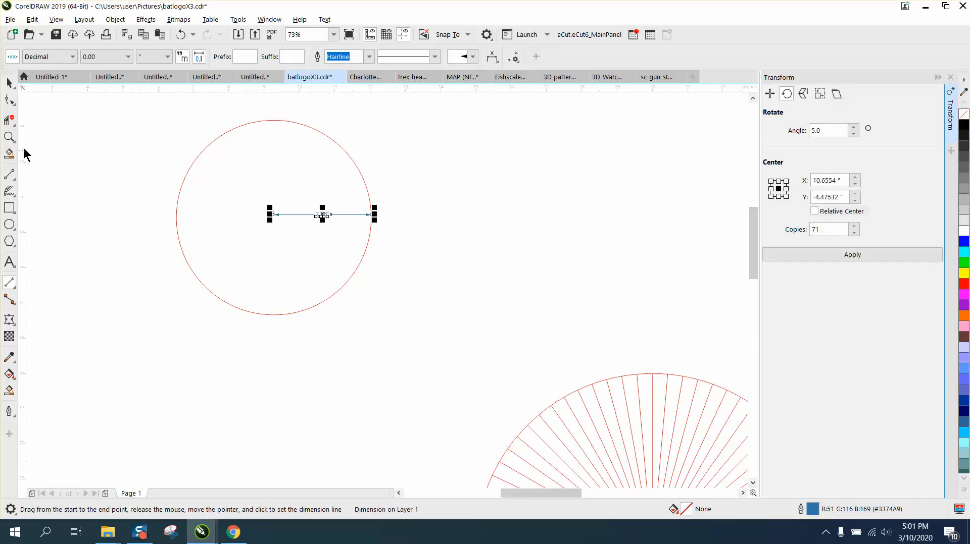
{"action": "left_click", "coordinate": [10, 136]}
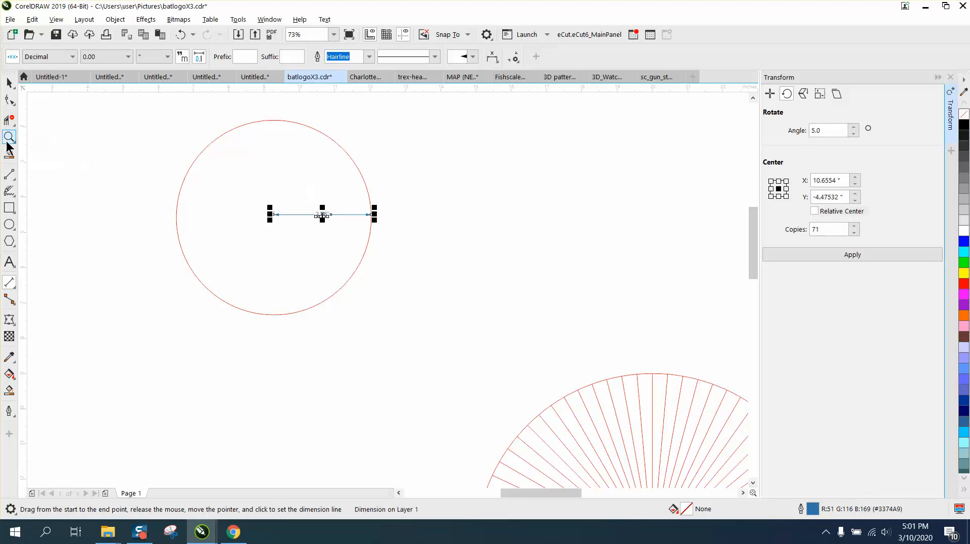
{"action": "left_click", "coordinate": [10, 136]}
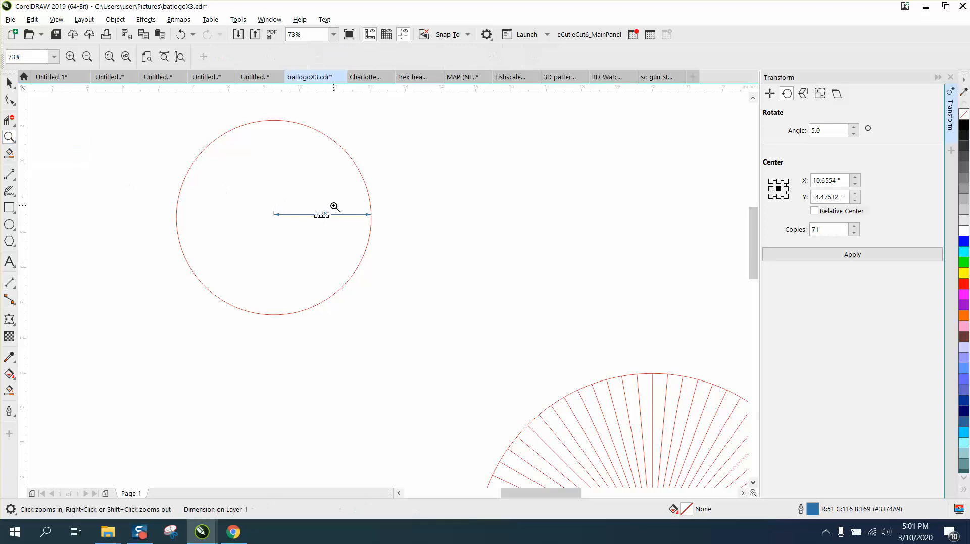
{"action": "left_click", "coordinate": [334, 207]}
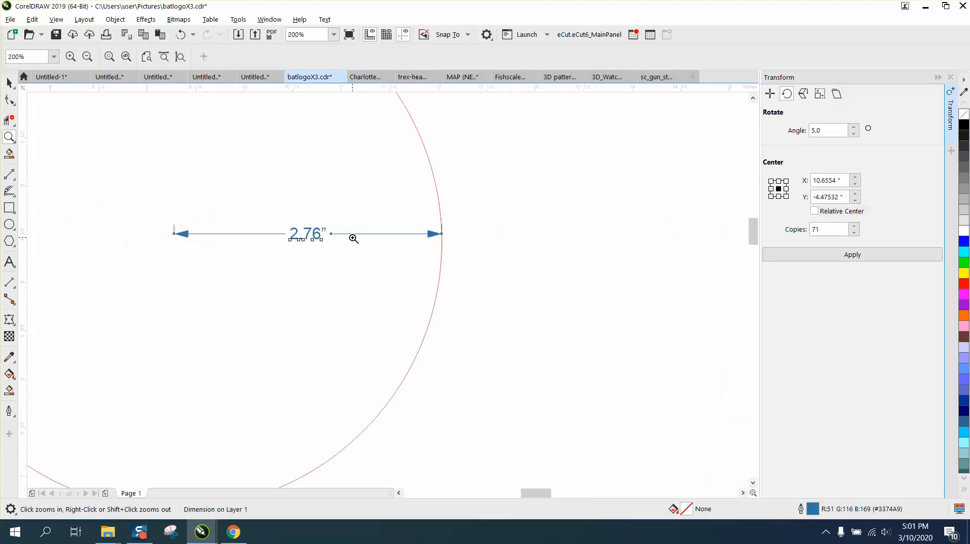